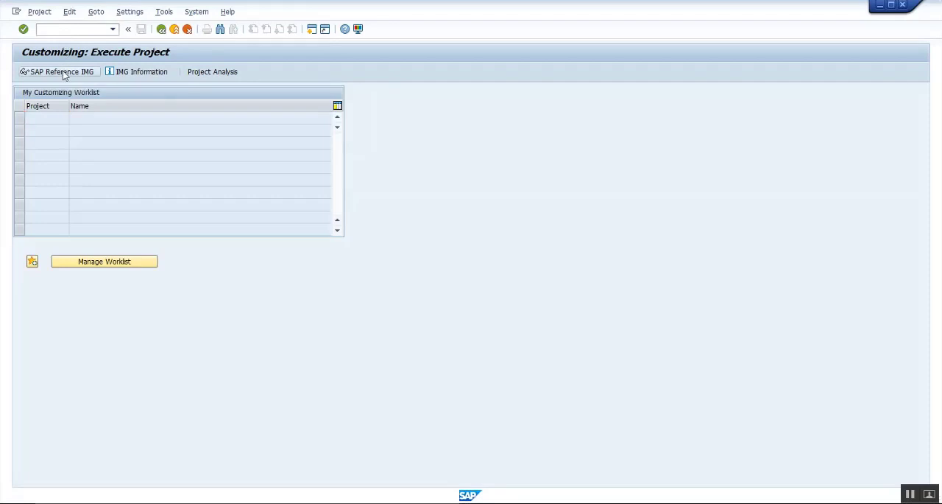
Step: In the SAP Reference IMG, expand Enterprise Structure > Assignment > Logistics Execution
left_click(58, 72)
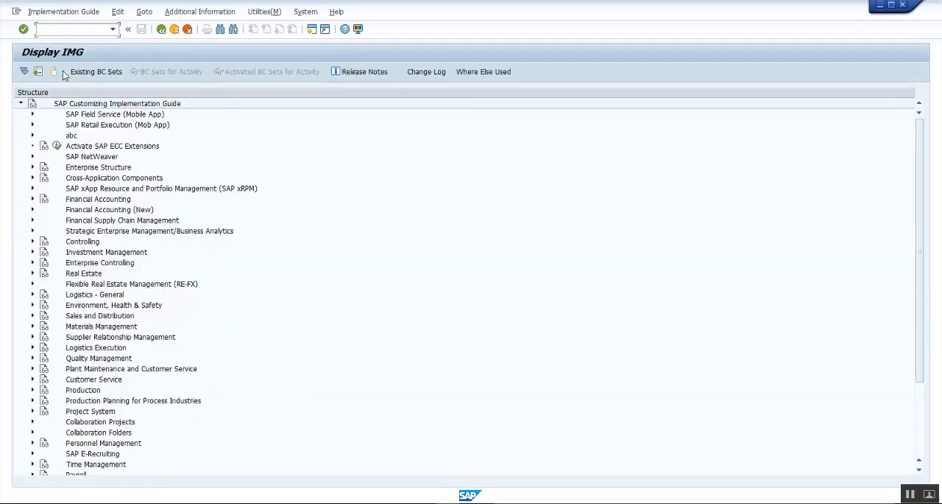
left_click(33, 167)
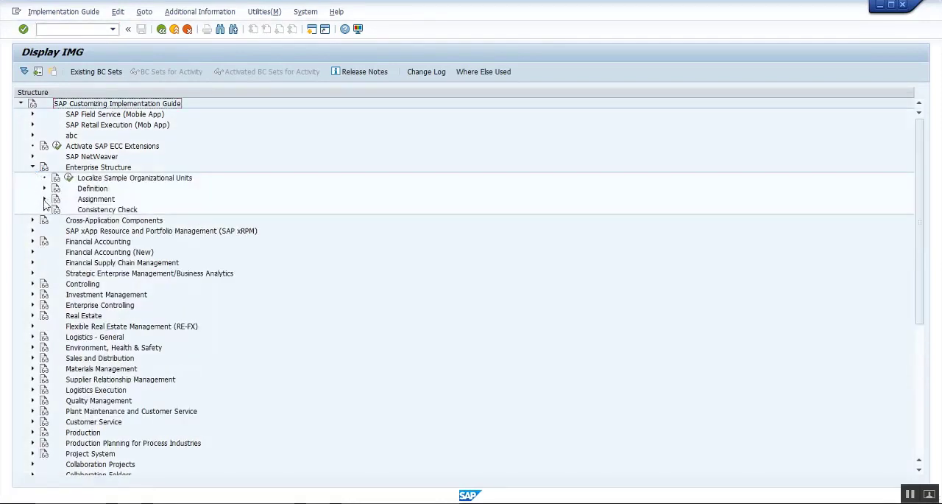
left_click(44, 199)
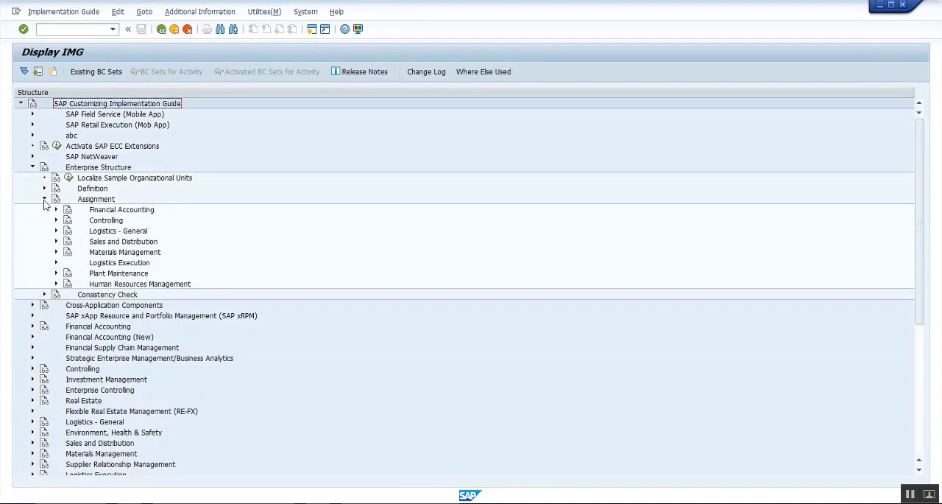
left_click(57, 262)
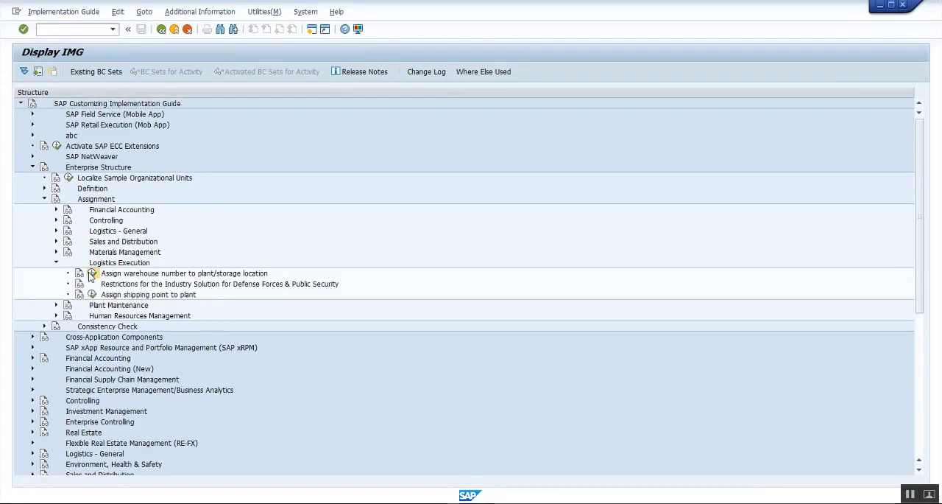
Step: Review the warehouse number assignment for storage location 0088, then leave with /n
double_click(184, 273)
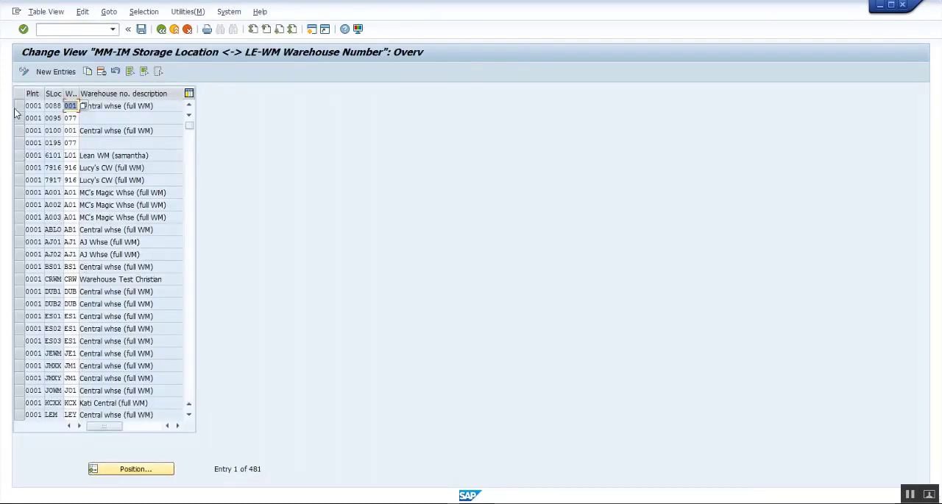
left_click(18, 114)
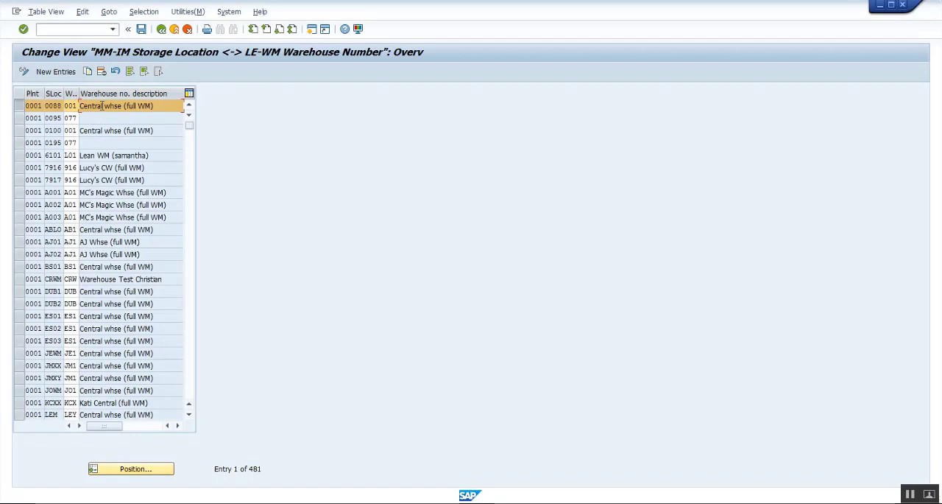
type("/n")
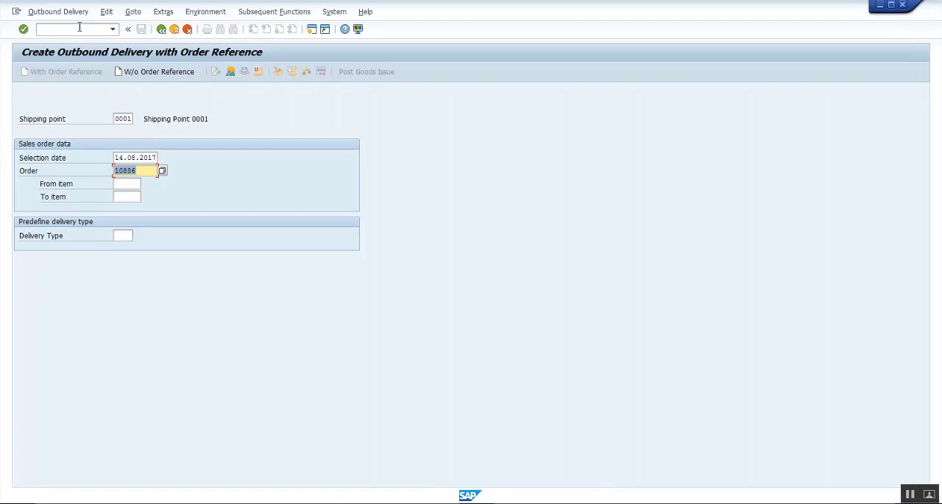
Step: Create the outbound delivery for order 10886 from shipping point 0001
key("Enter")
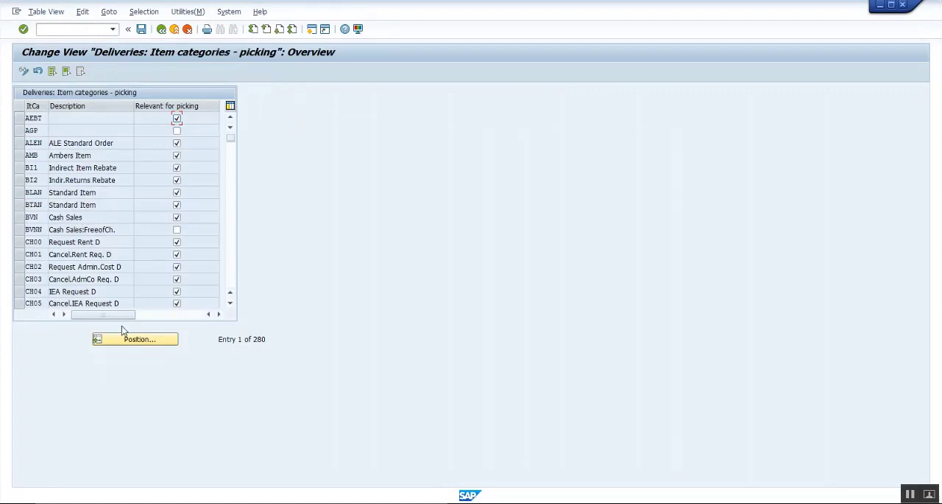
Step: Bring up the Position prompt over the item categories picking table
left_click(138, 339)
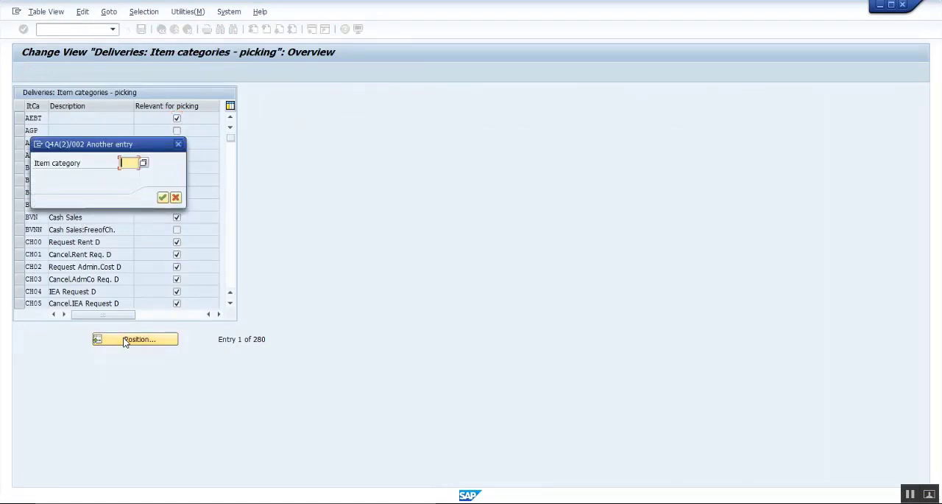
Step: Jump to item category TAN, flag it relevant for picking, and save
left_click(163, 197)
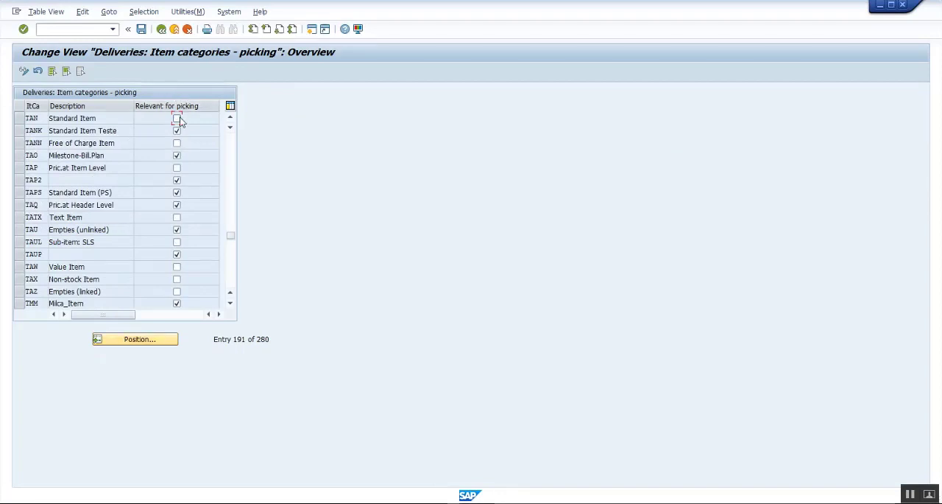
left_click(176, 118)
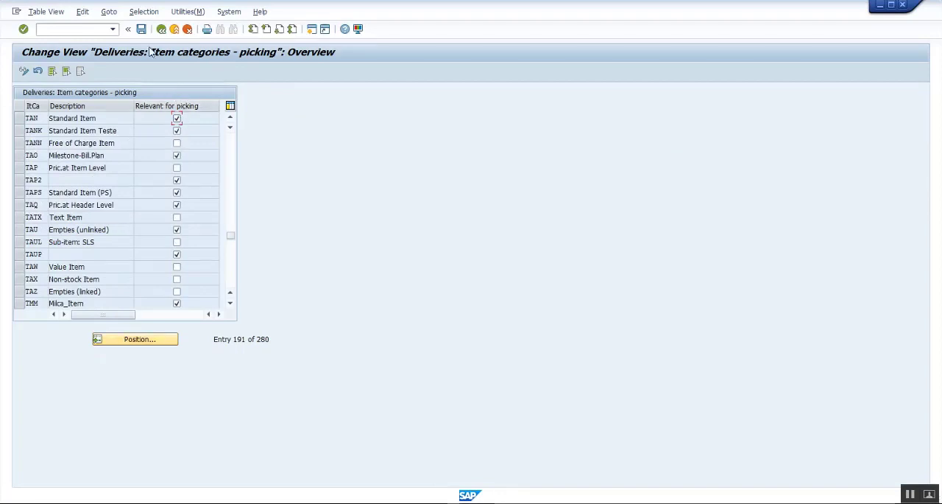
left_click(140, 29)
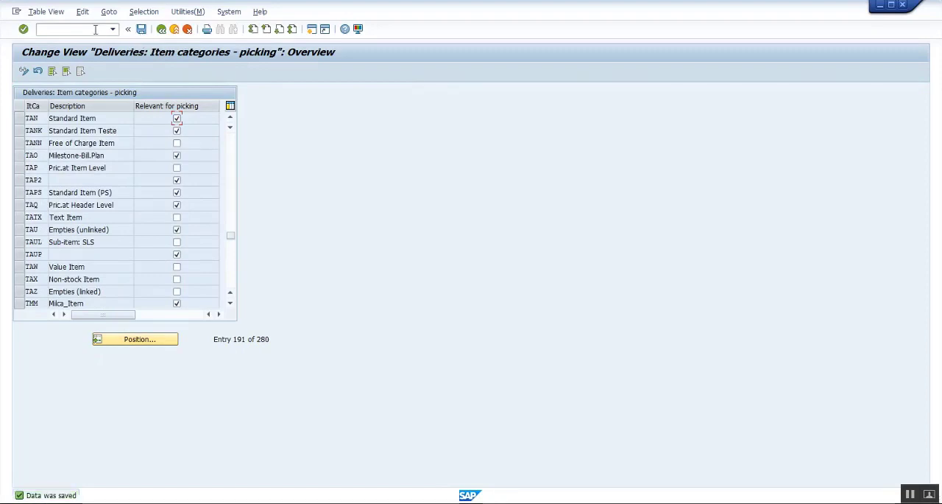
type("/nvl")
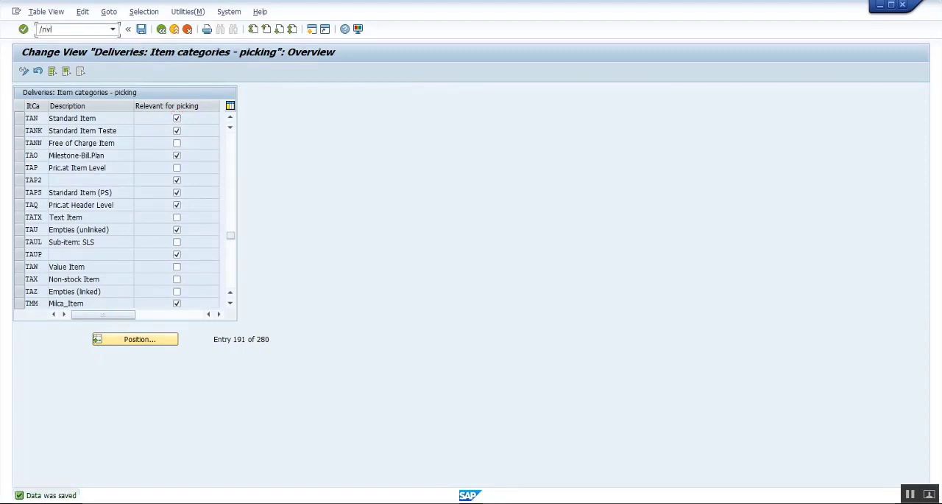